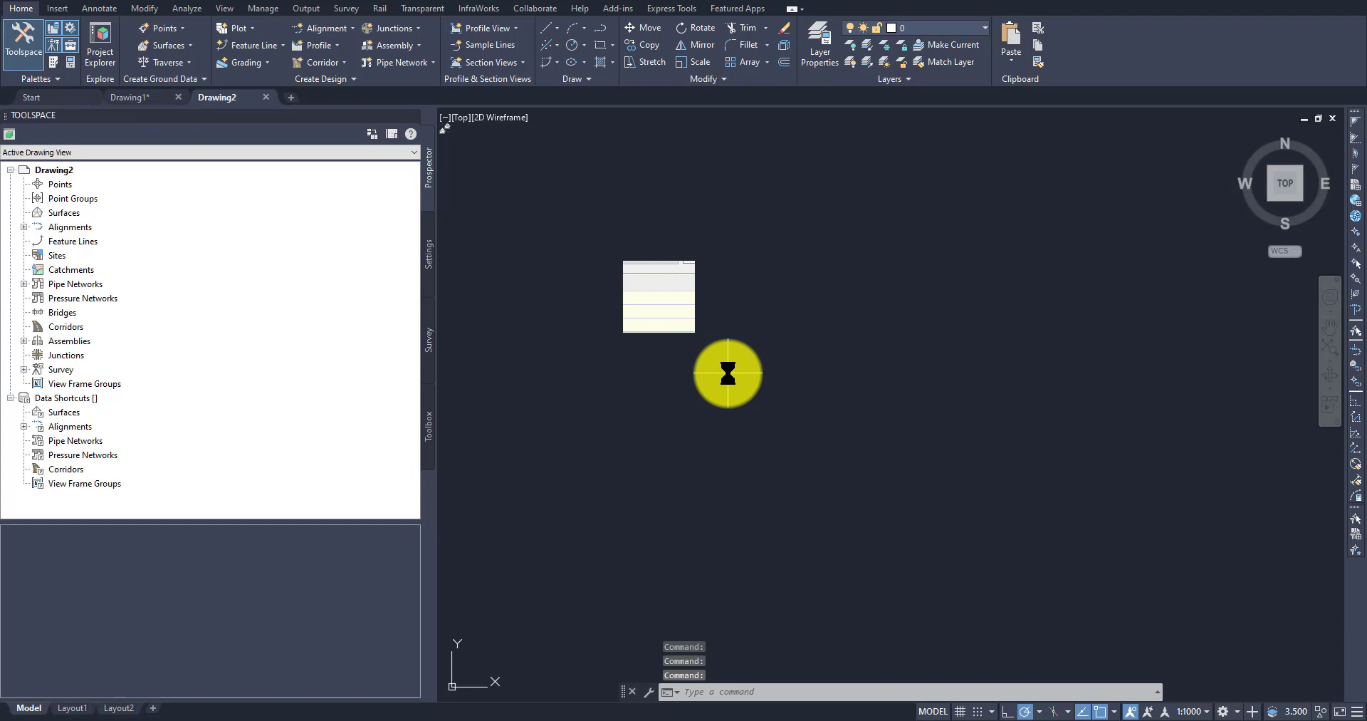
# - Create the triangulation surface Surface1 from Prospector's Surfaces node and expand the list
pyautogui.rightClick(64, 212)
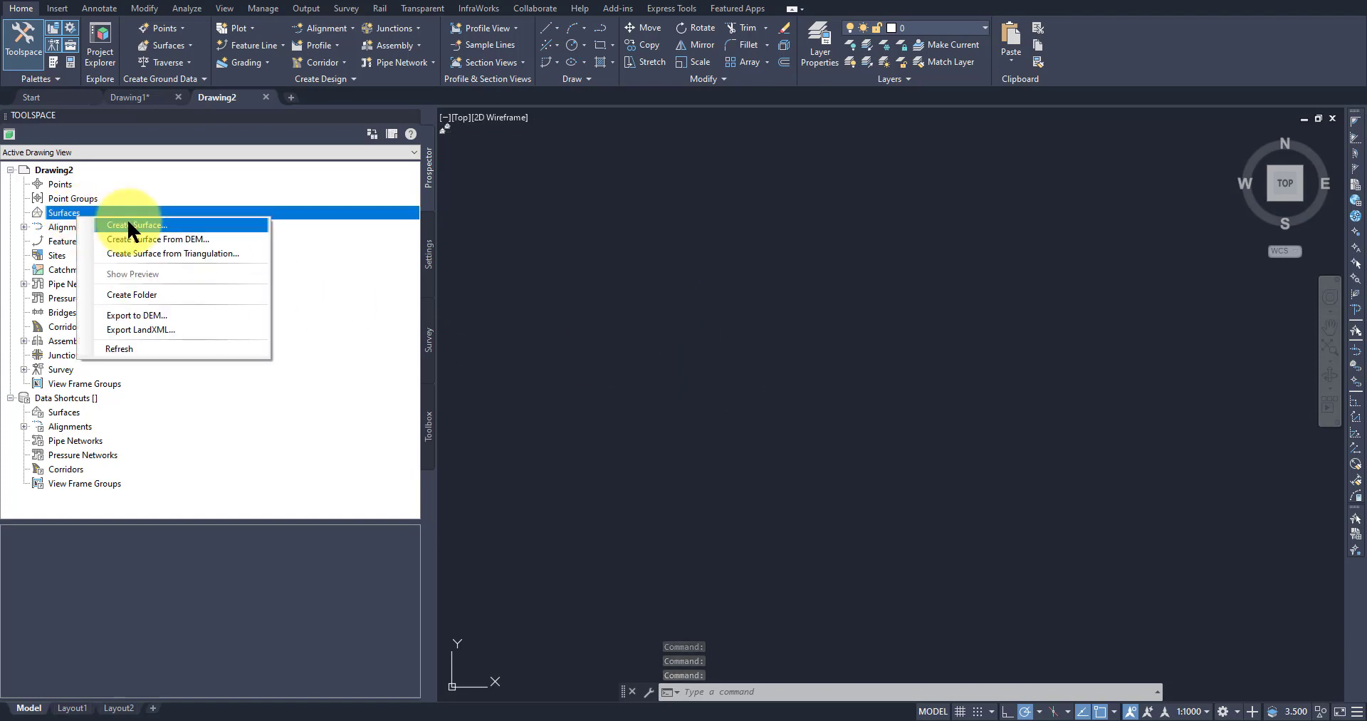
pyautogui.click(136, 224)
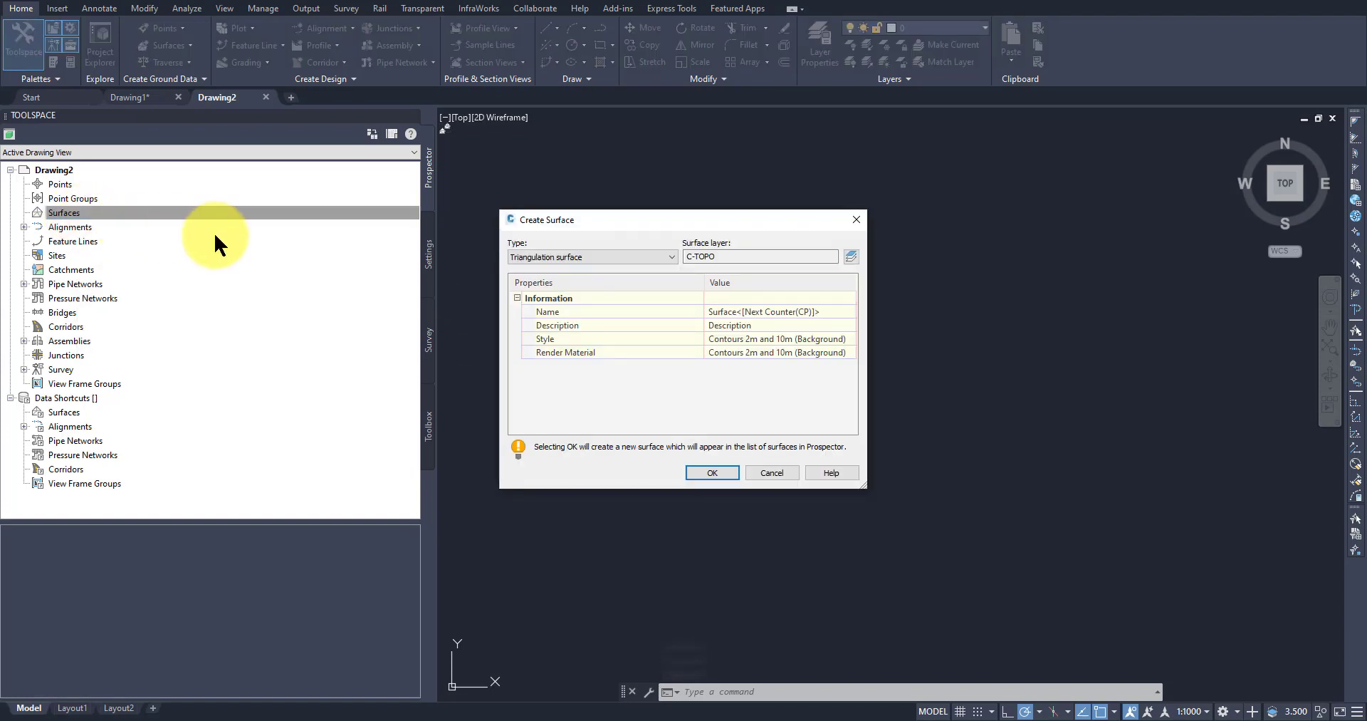
pyautogui.click(712, 472)
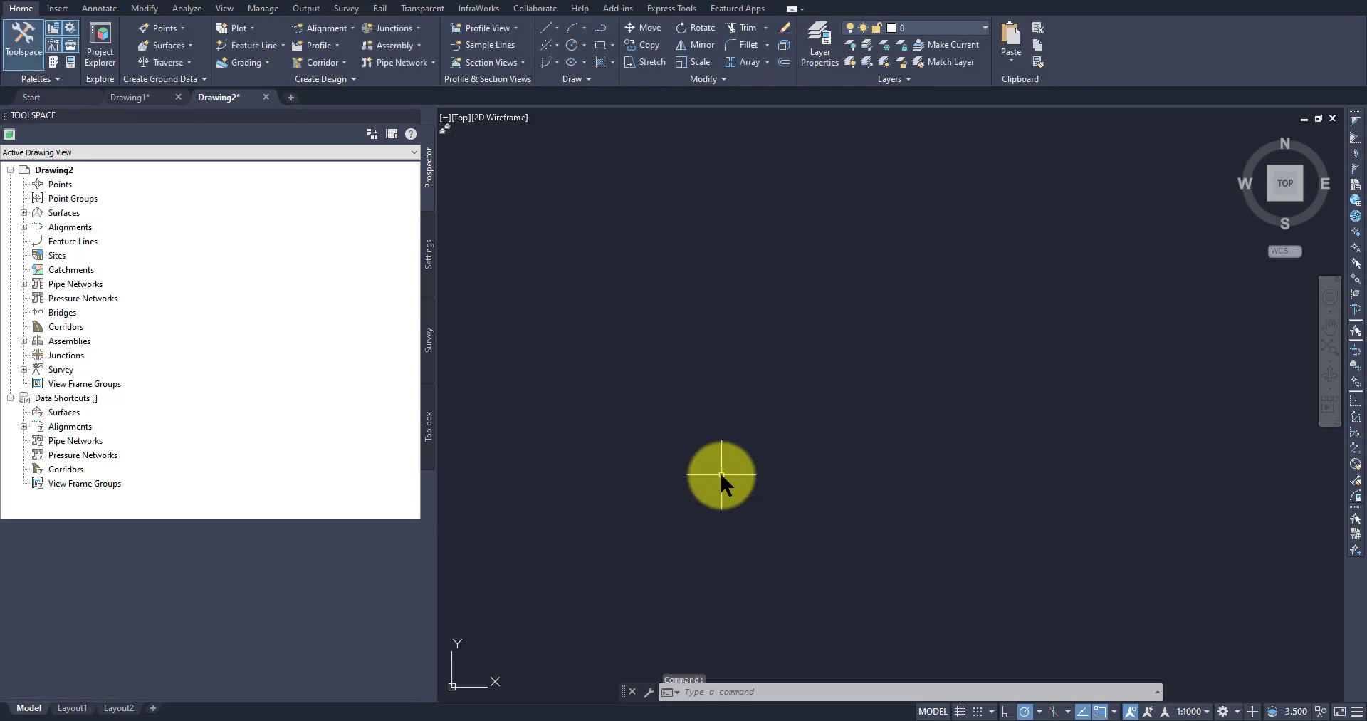
pyautogui.click(25, 212)
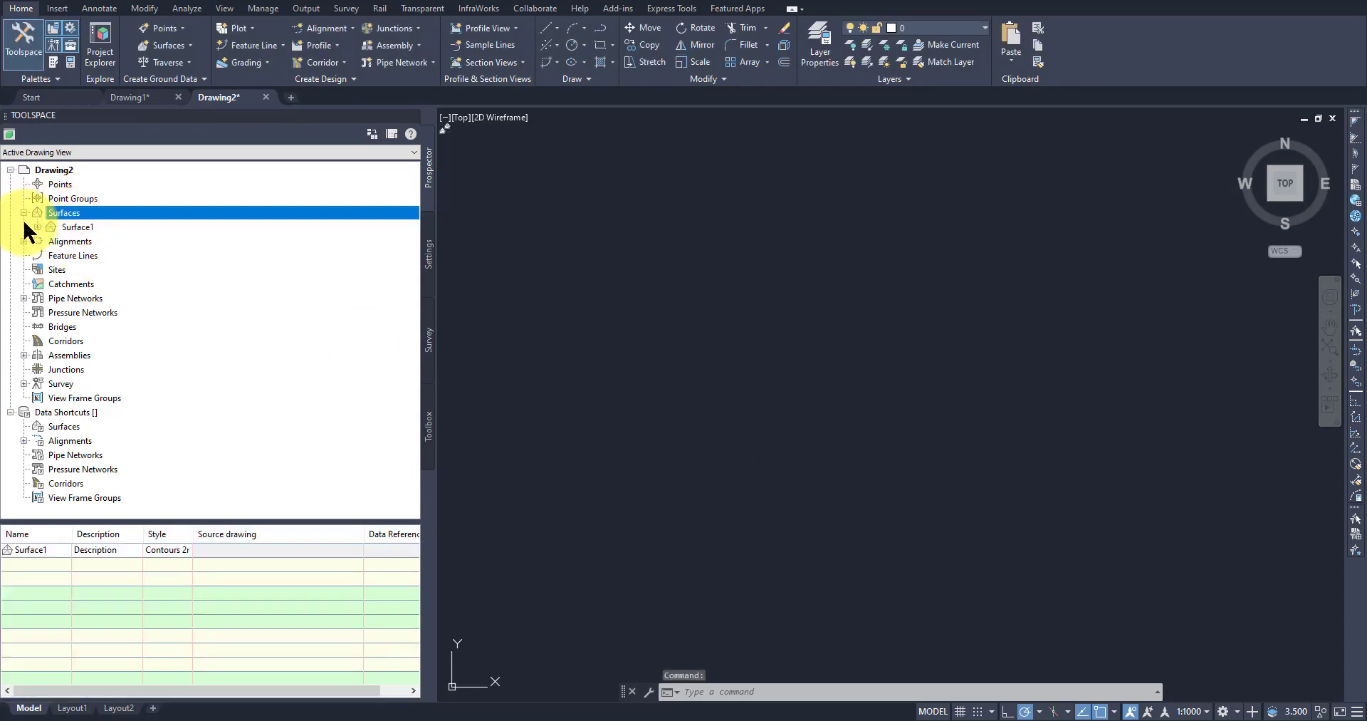
# - Add the first GeoTIFF .tif DEM file to Surface1's definition
pyautogui.click(24, 227)
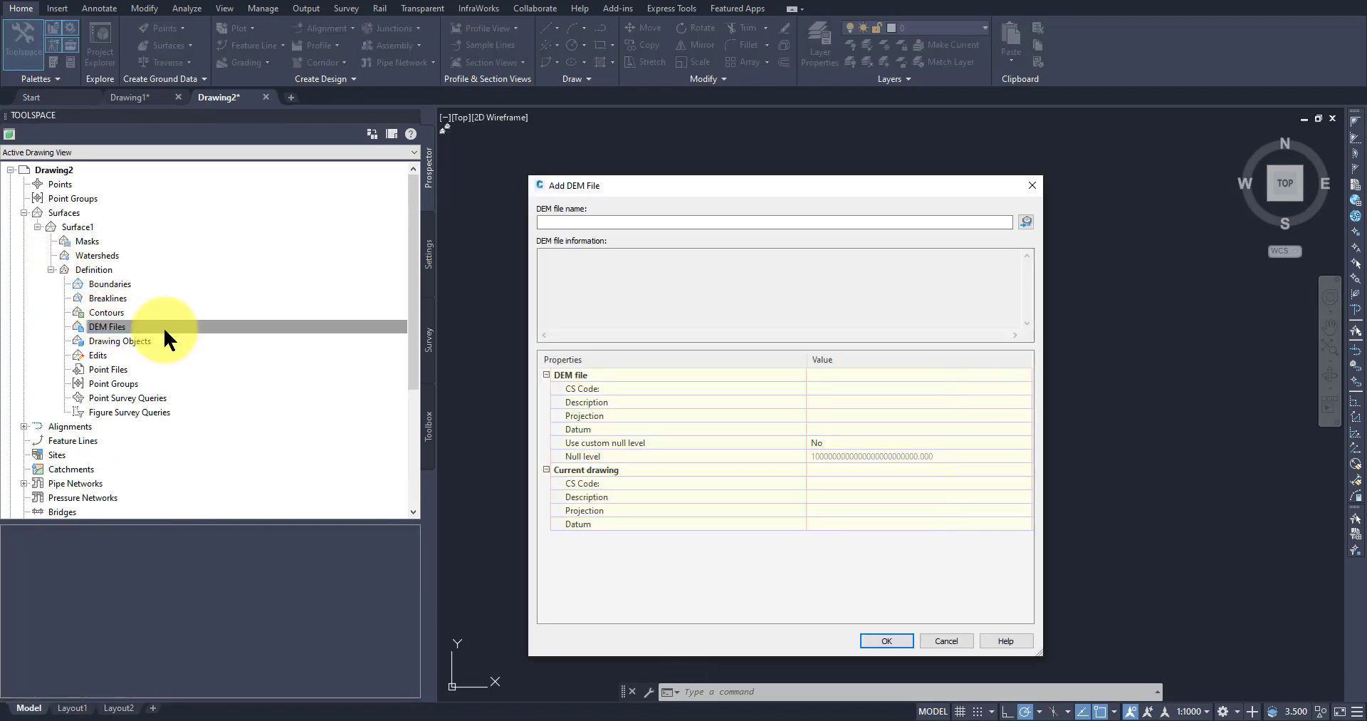
pyautogui.click(1027, 221)
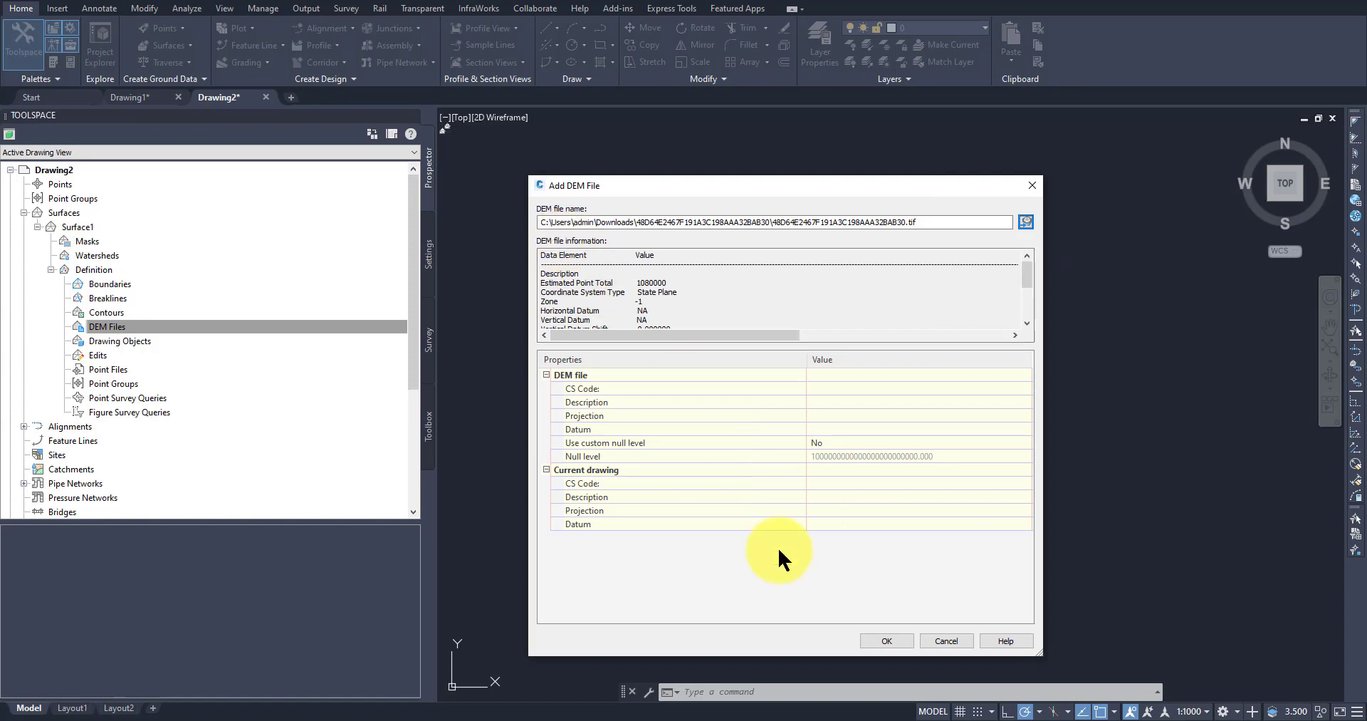
pyautogui.click(886, 640)
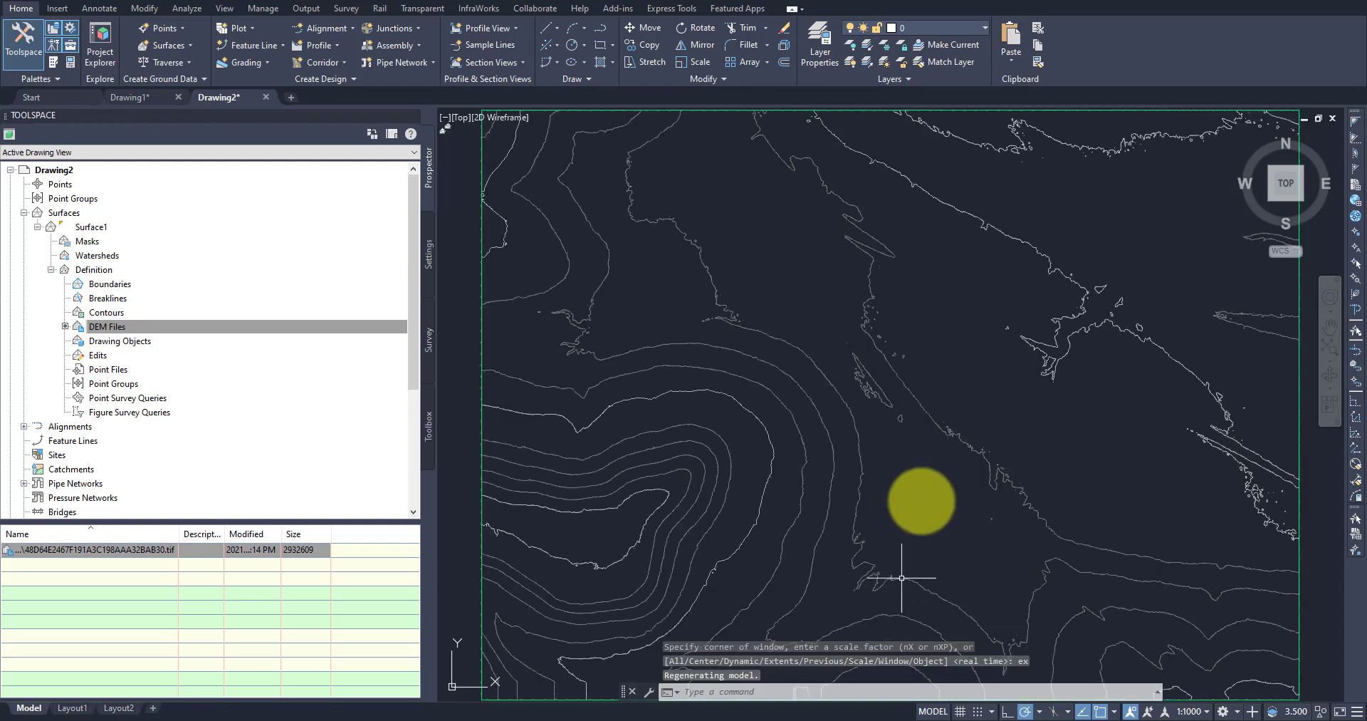
# - Edit Surface1's style: set contour intervals and turn on triangle display
pyautogui.rightClick(92, 226)
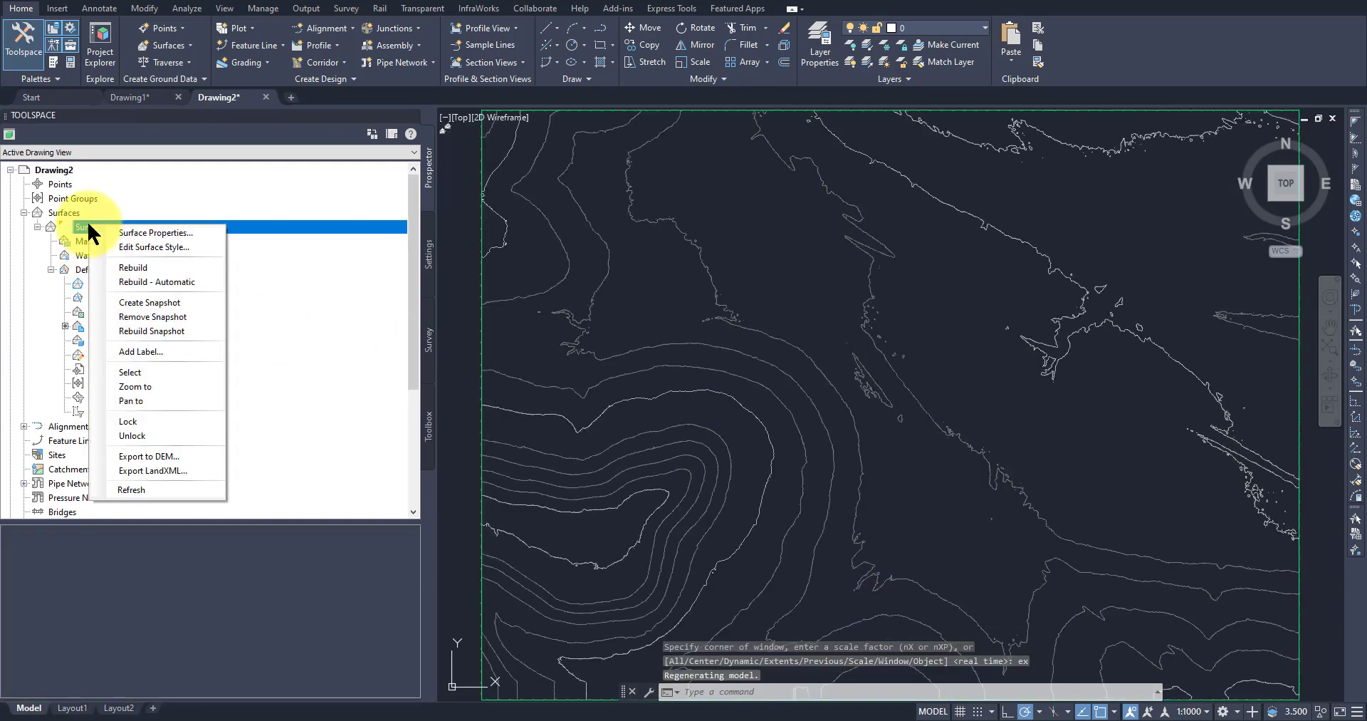
pyautogui.click(155, 247)
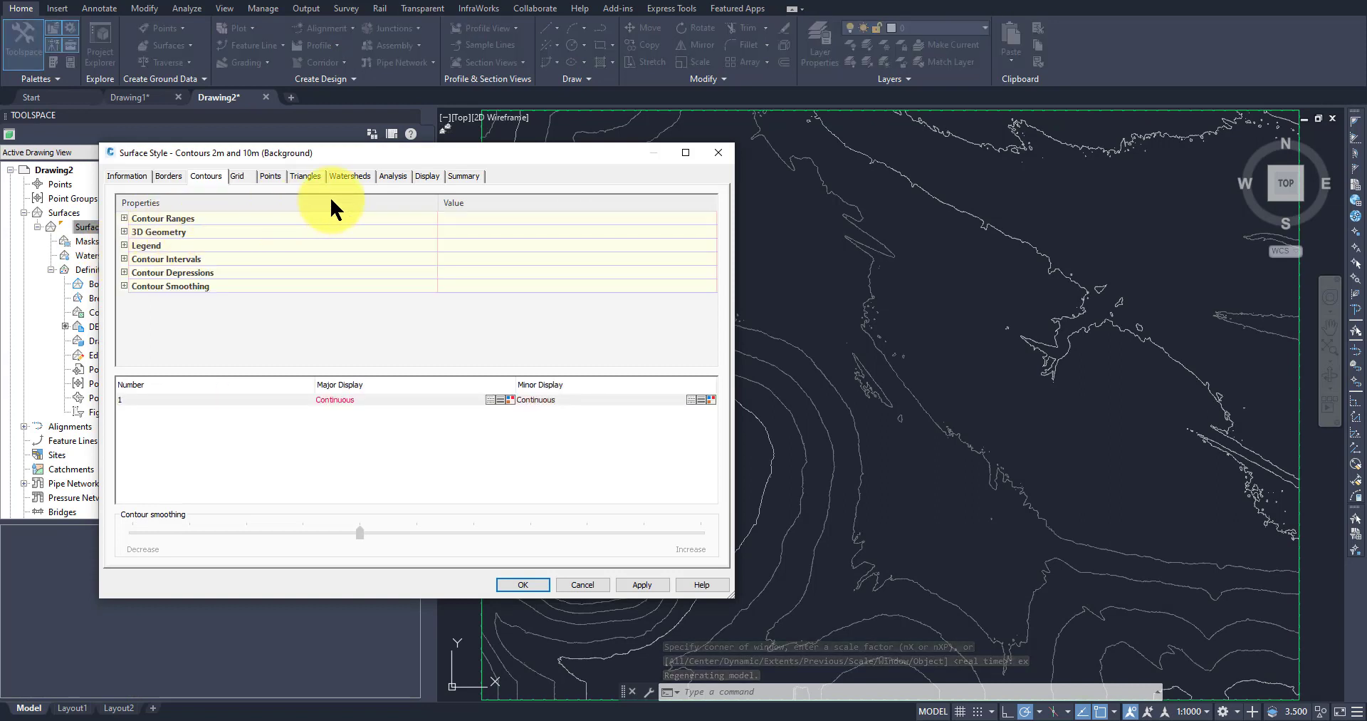
pyautogui.click(124, 259)
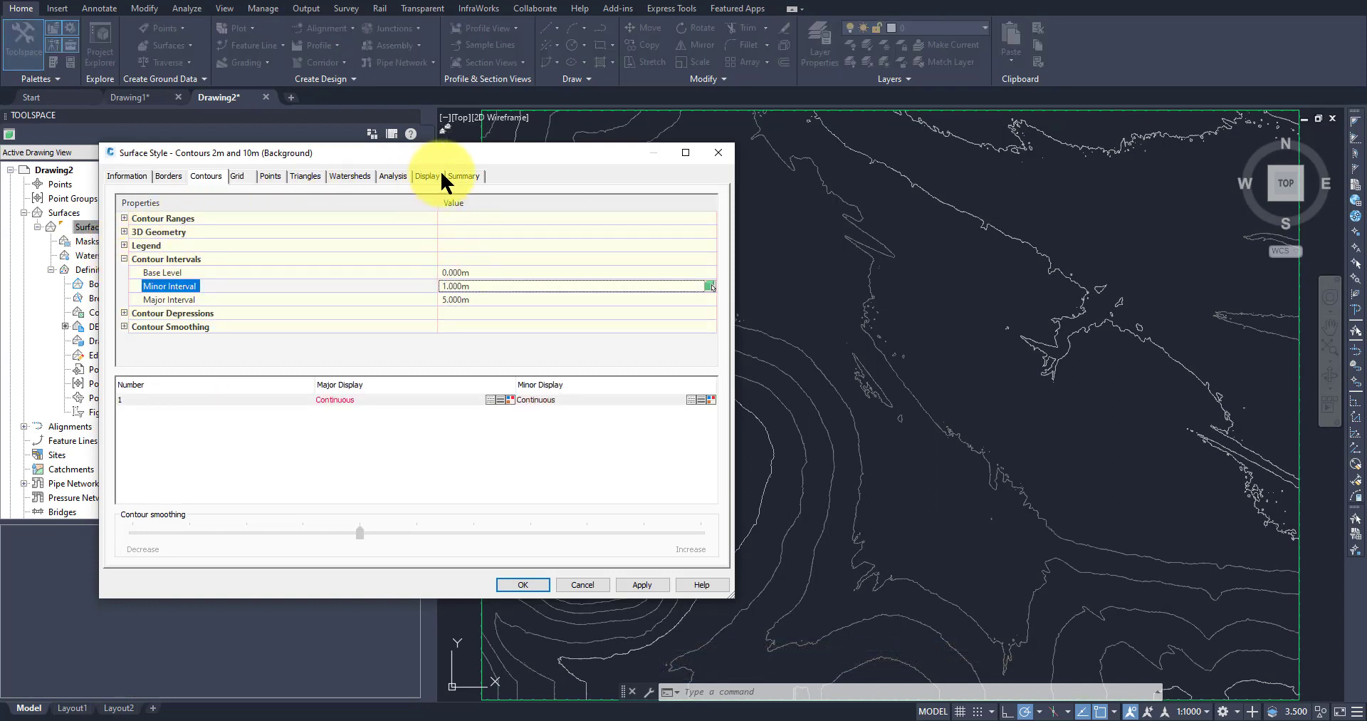
pyautogui.click(427, 176)
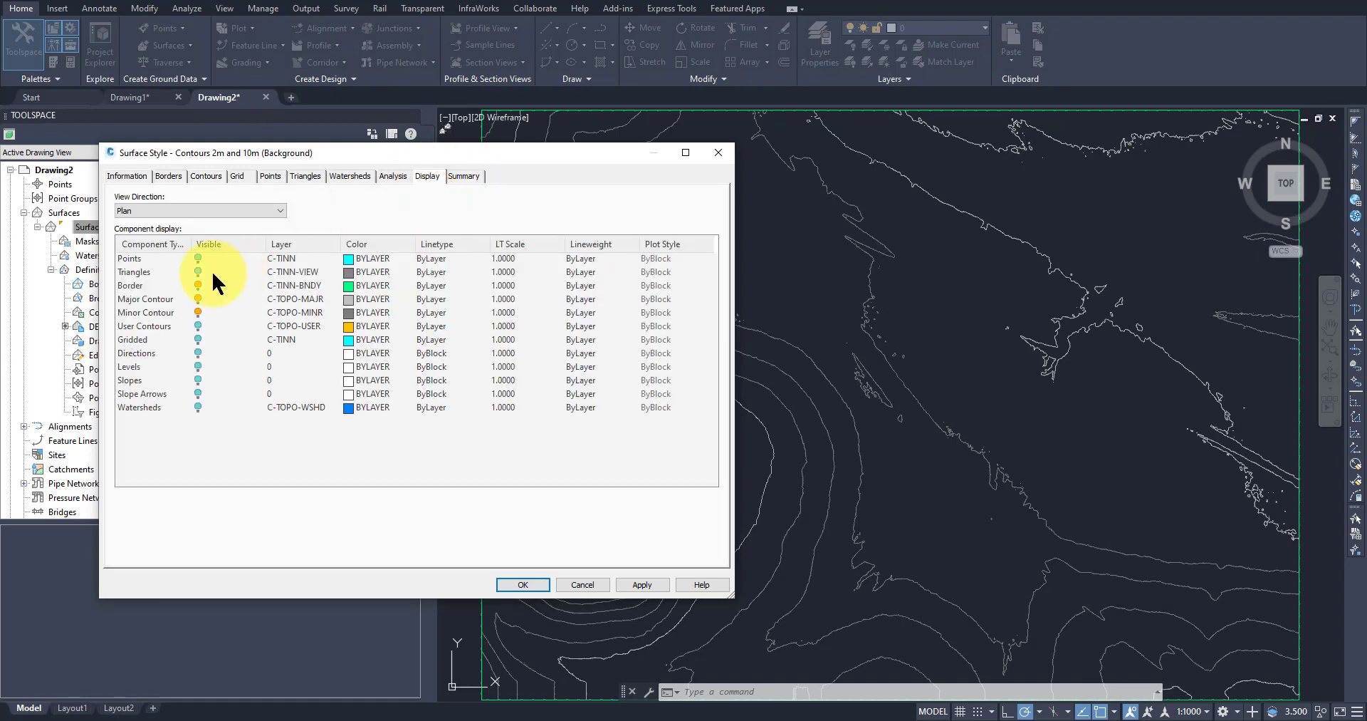
pyautogui.click(198, 271)
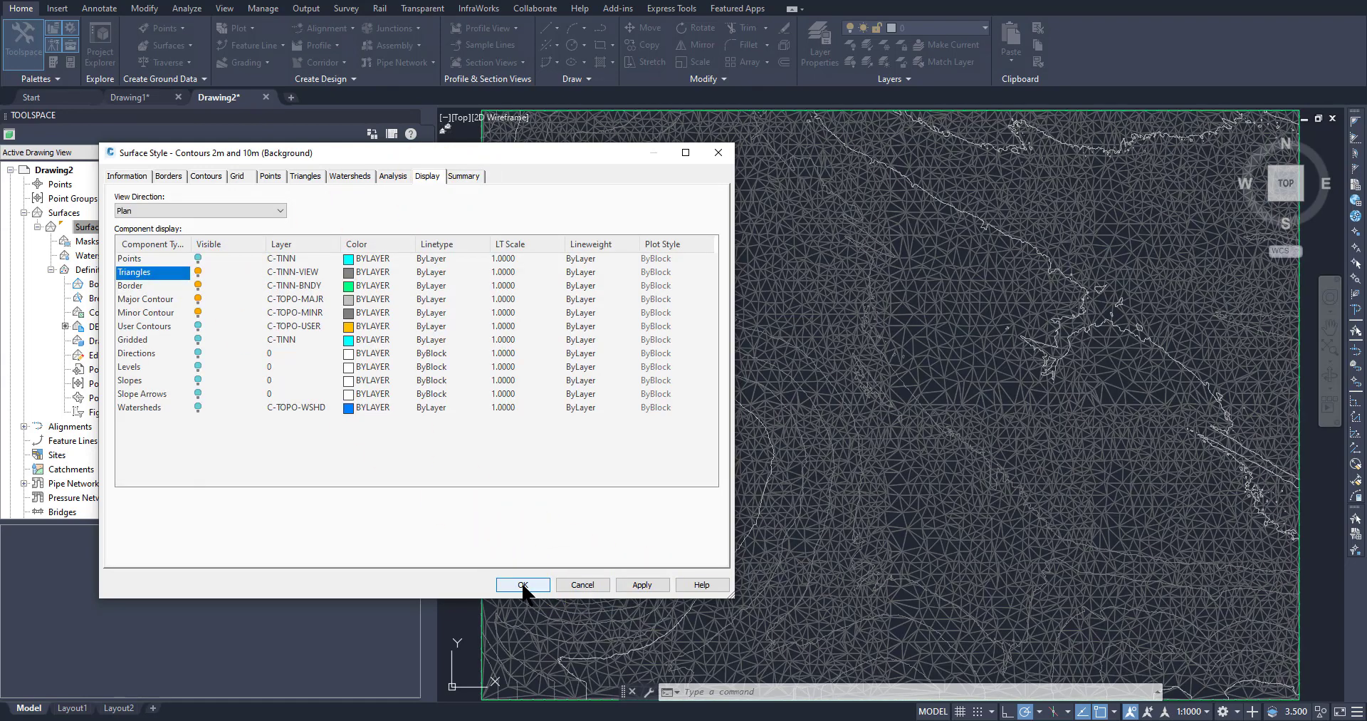
pyautogui.click(522, 585)
pyautogui.write('P')
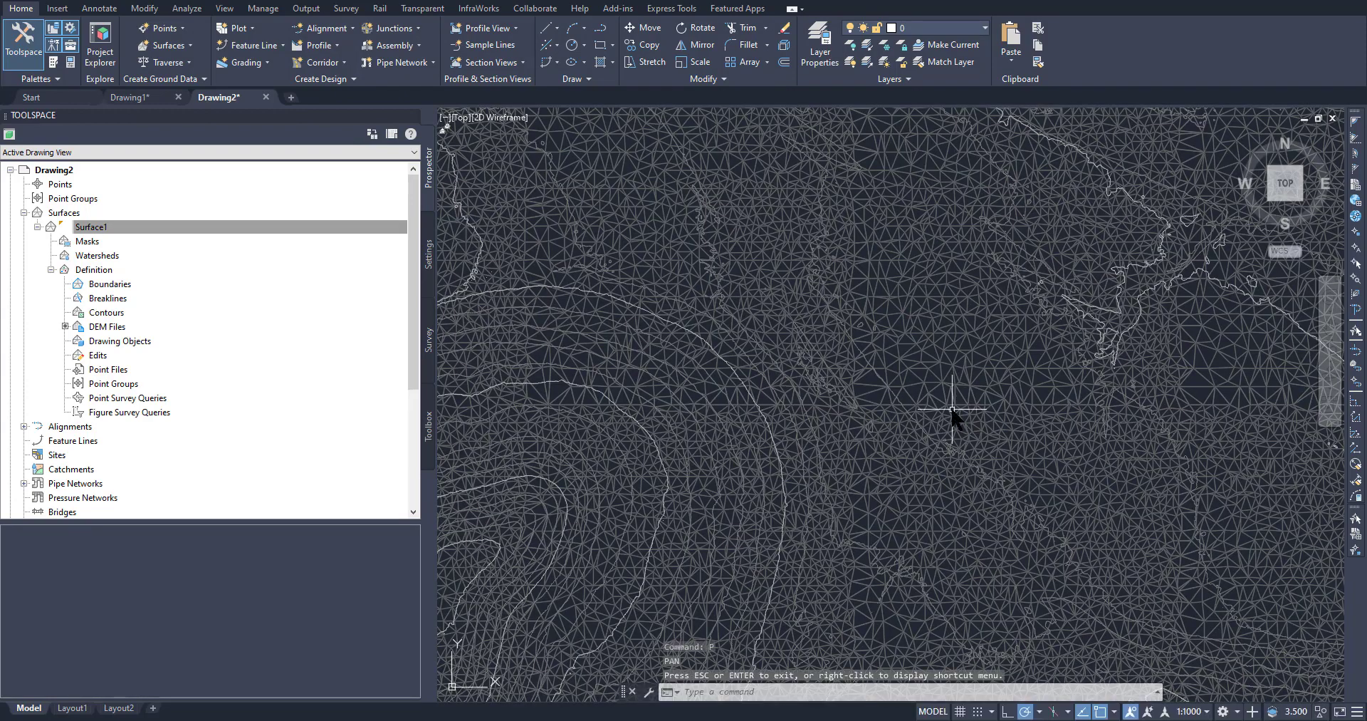
pyautogui.moveTo(952, 411); pyautogui.dragTo(1005, 432)
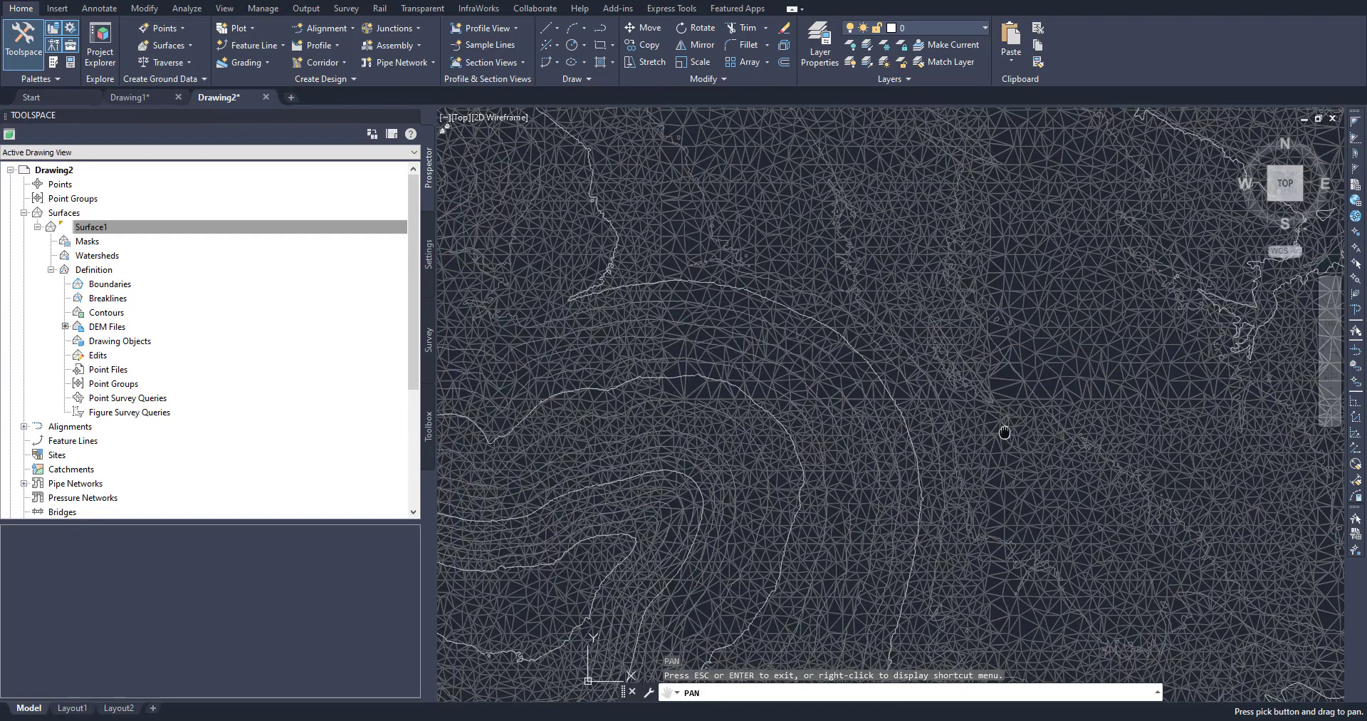
pyautogui.moveTo(1005, 431); pyautogui.dragTo(1056, 450)
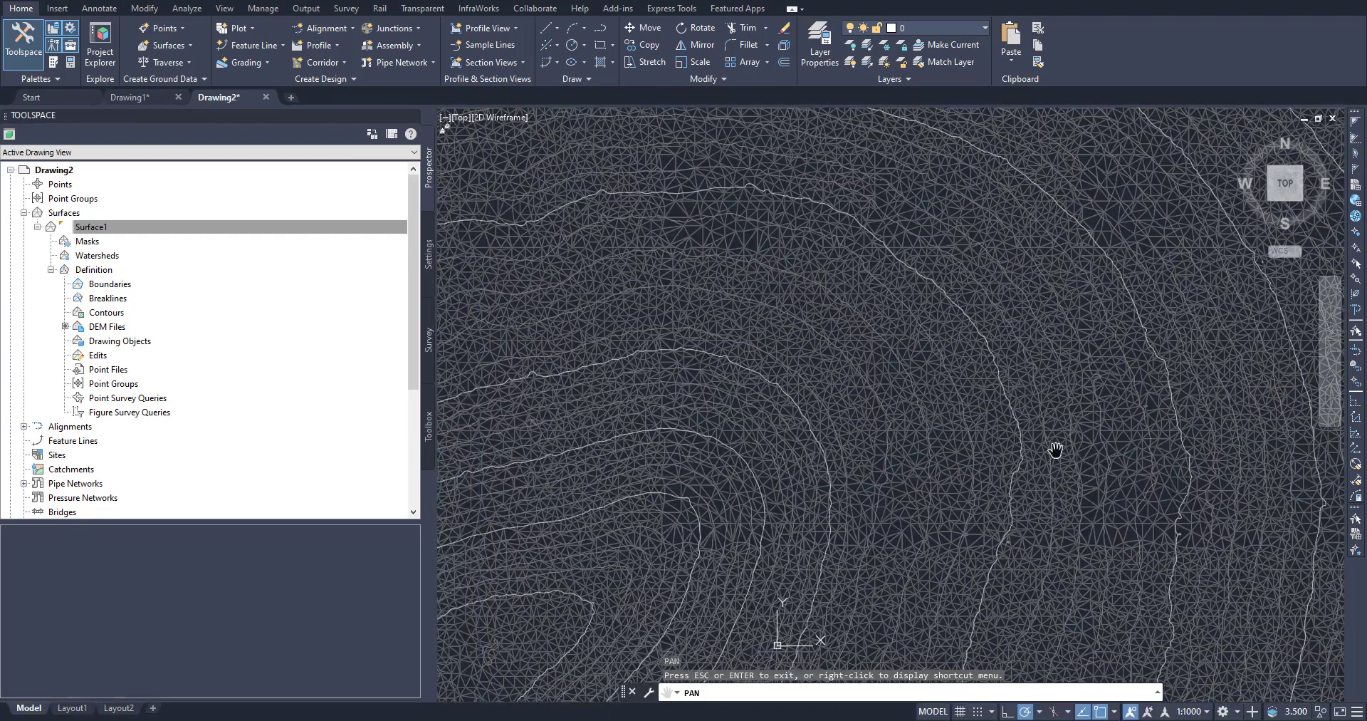
pyautogui.moveTo(1055, 450); pyautogui.dragTo(755, 477)
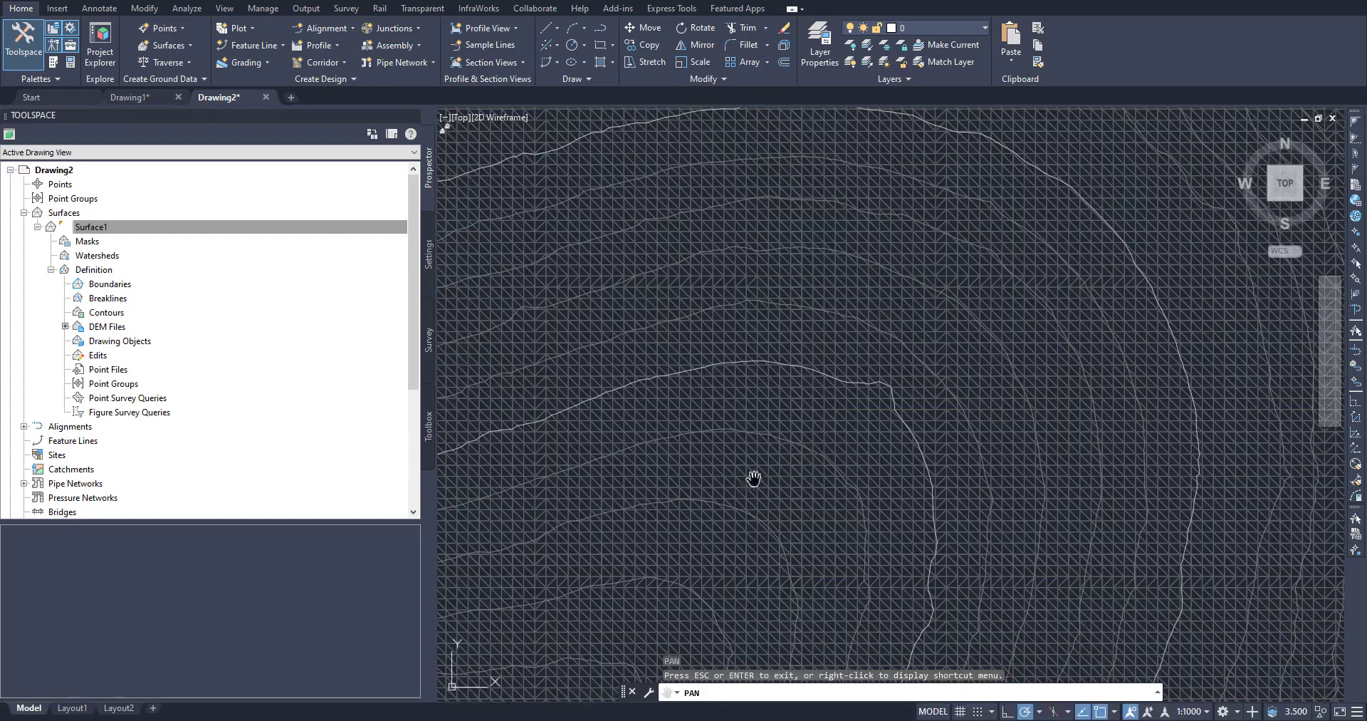
pyautogui.moveTo(753, 478); pyautogui.dragTo(685, 407)
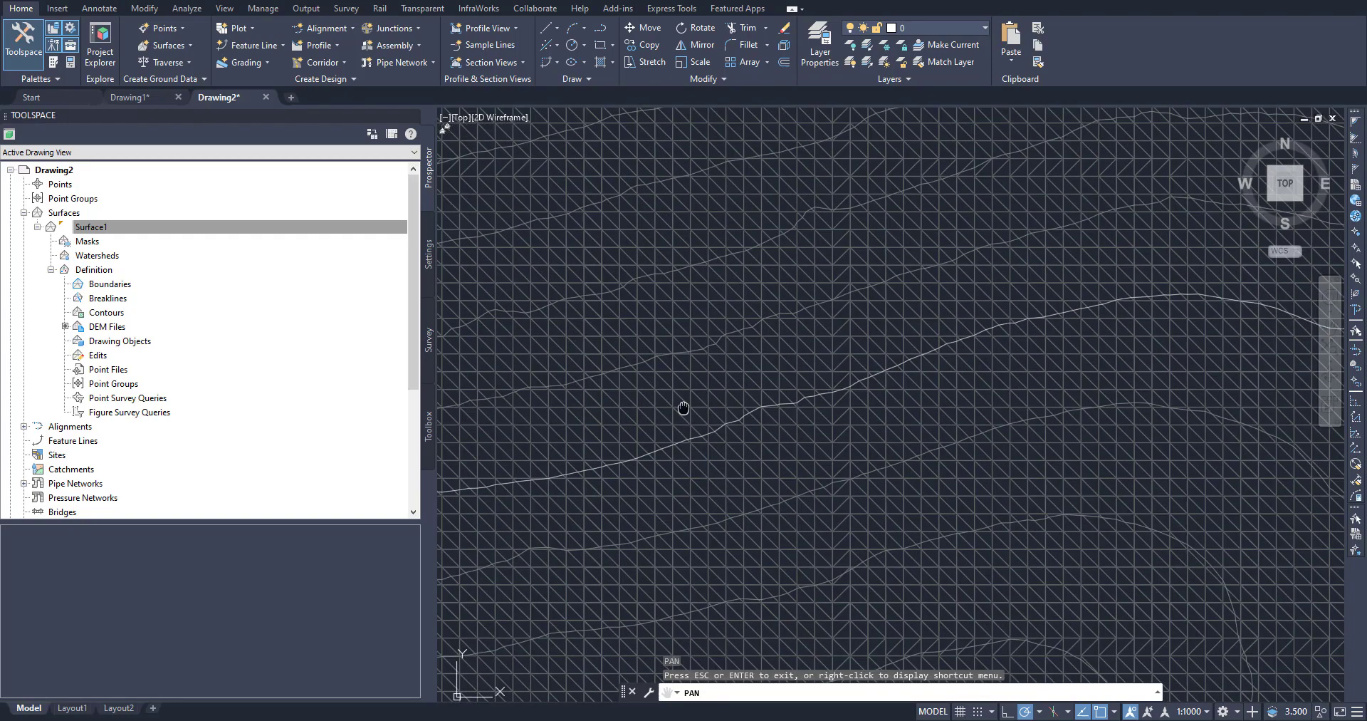
pyautogui.moveTo(683, 407); pyautogui.dragTo(639, 303)
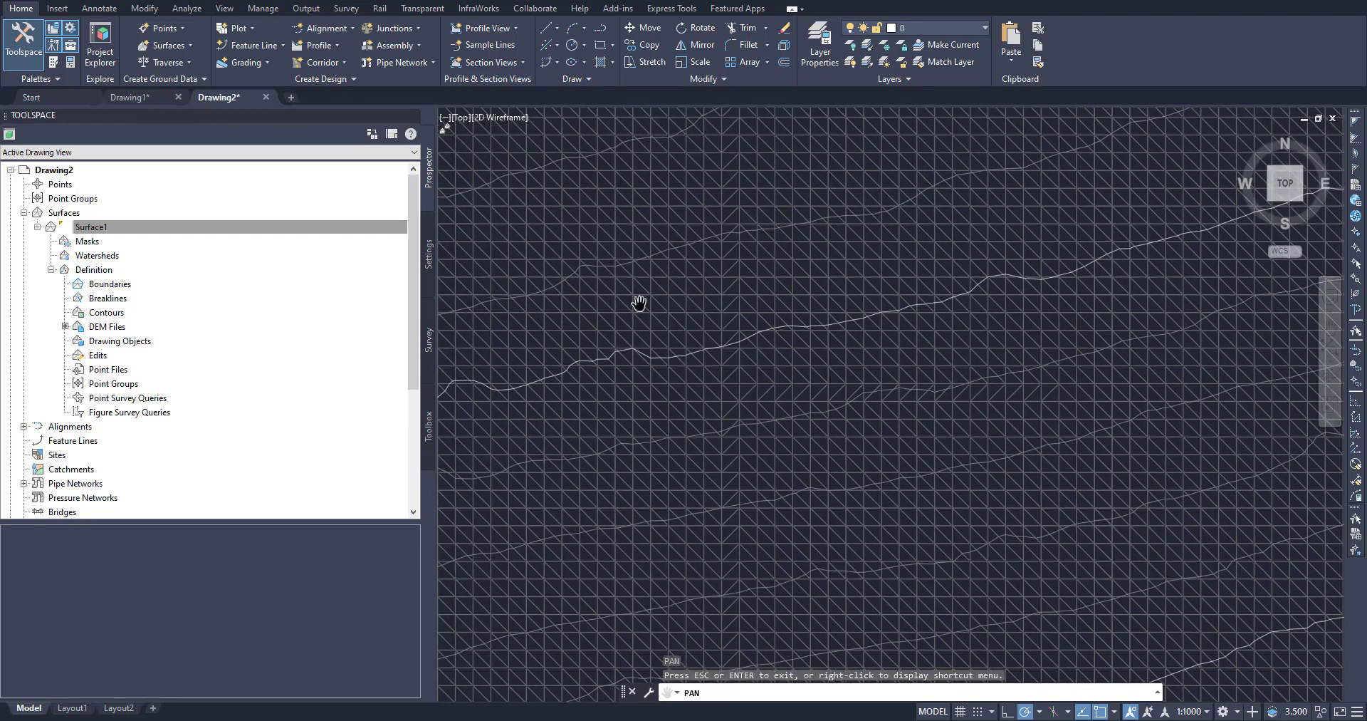
pyautogui.moveTo(639, 303); pyautogui.dragTo(879, 540)
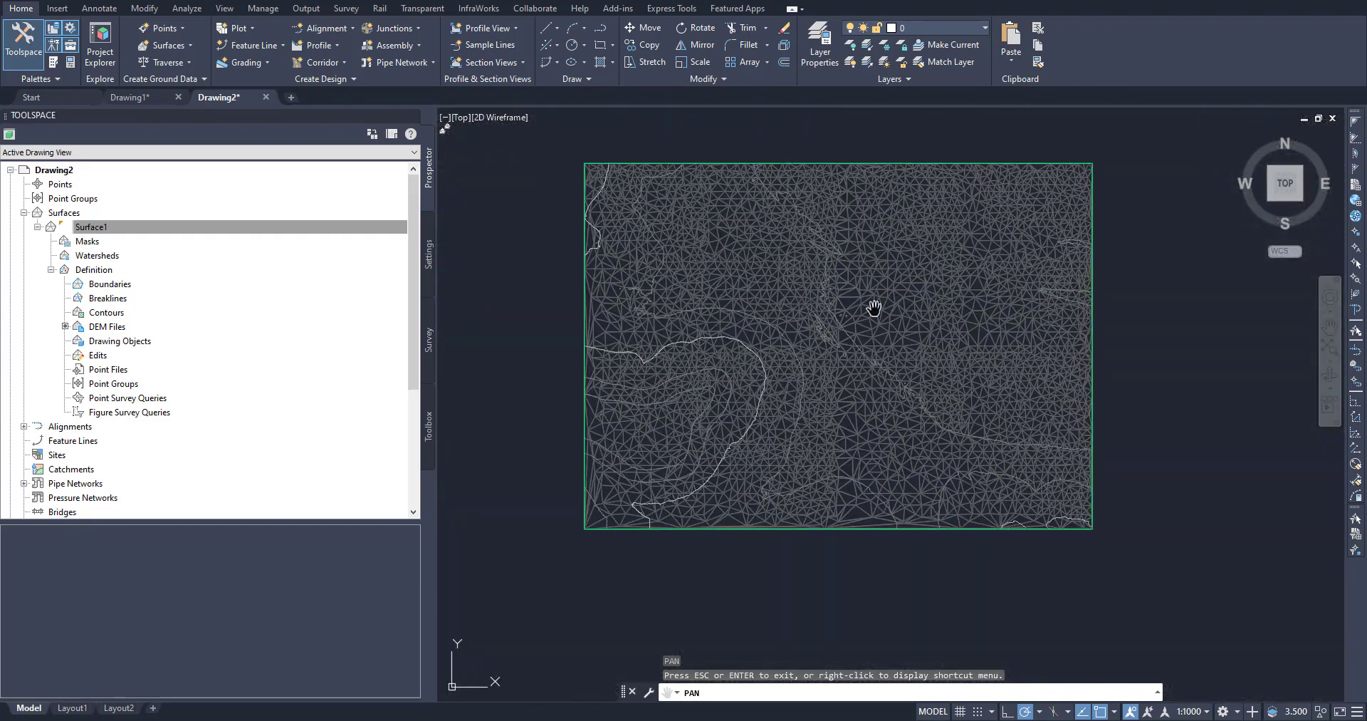
# - Add the second GeoTIFF from its Downloads folder to Surface1's DEM files
pyautogui.click(107, 326)
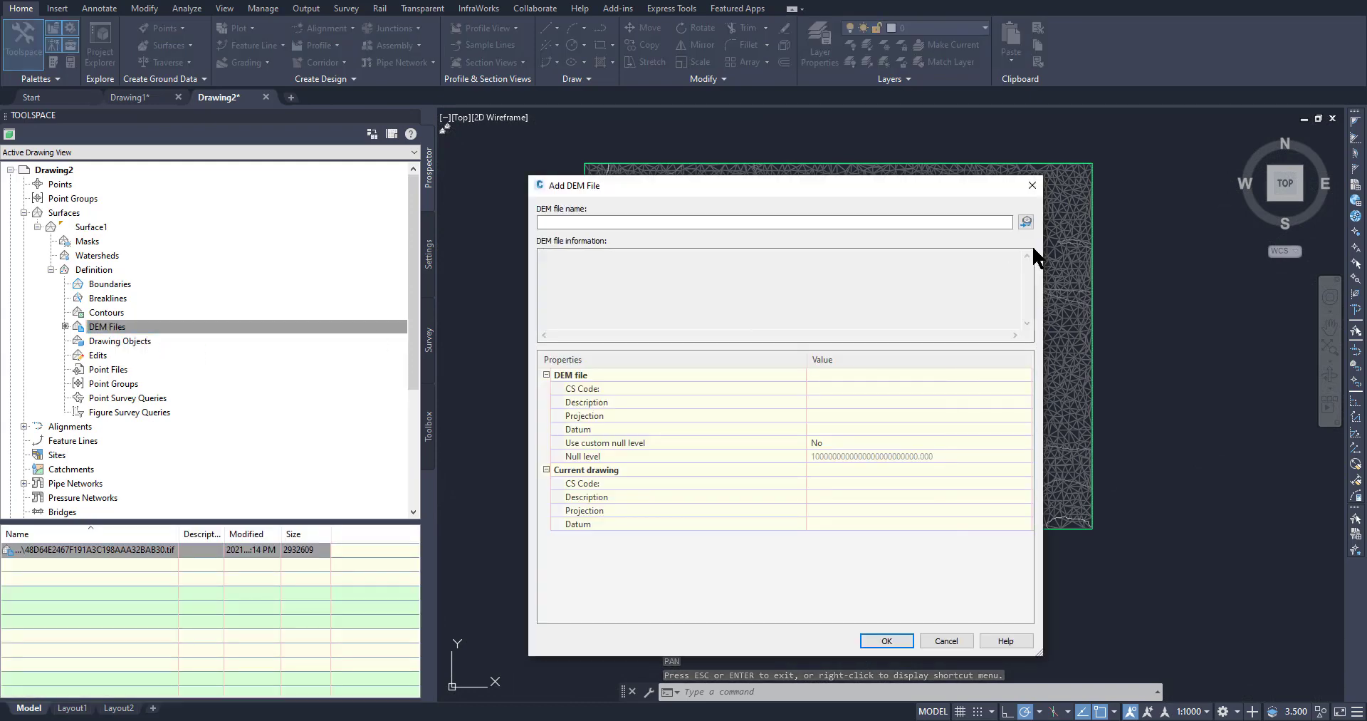
pyautogui.click(1026, 221)
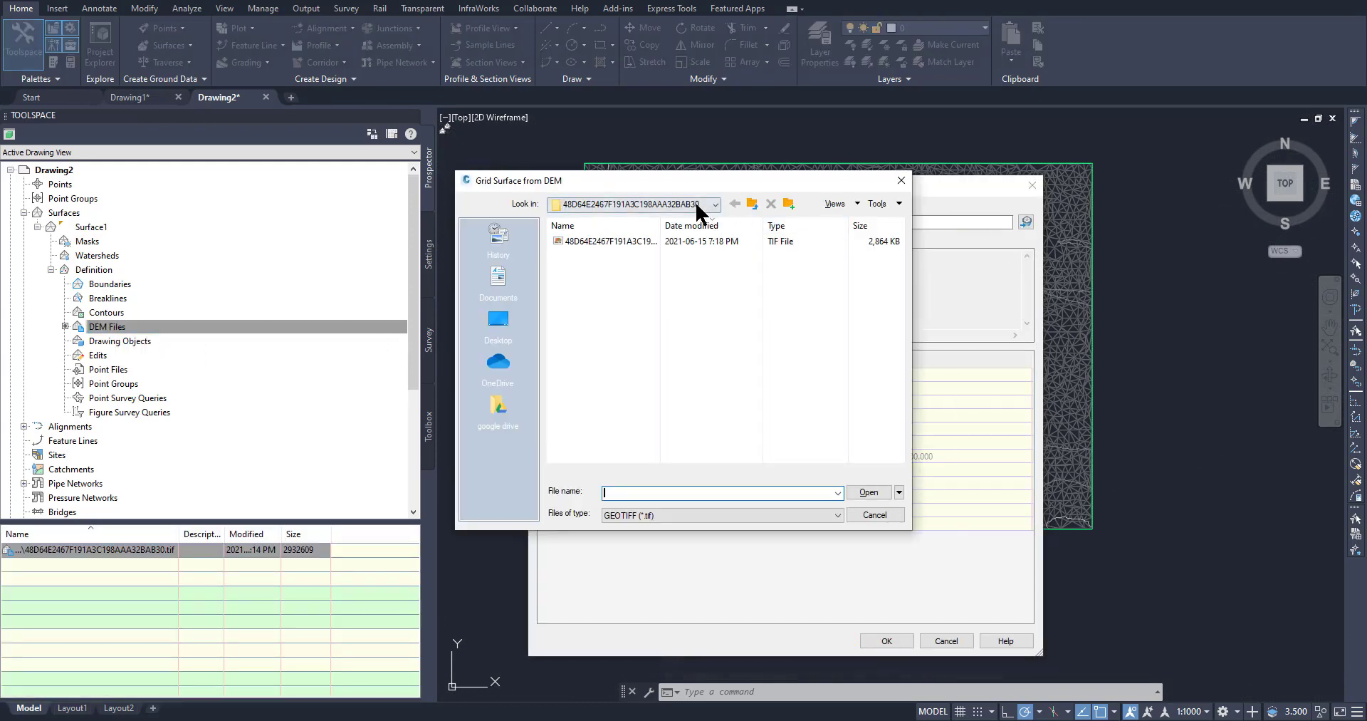
pyautogui.click(714, 204)
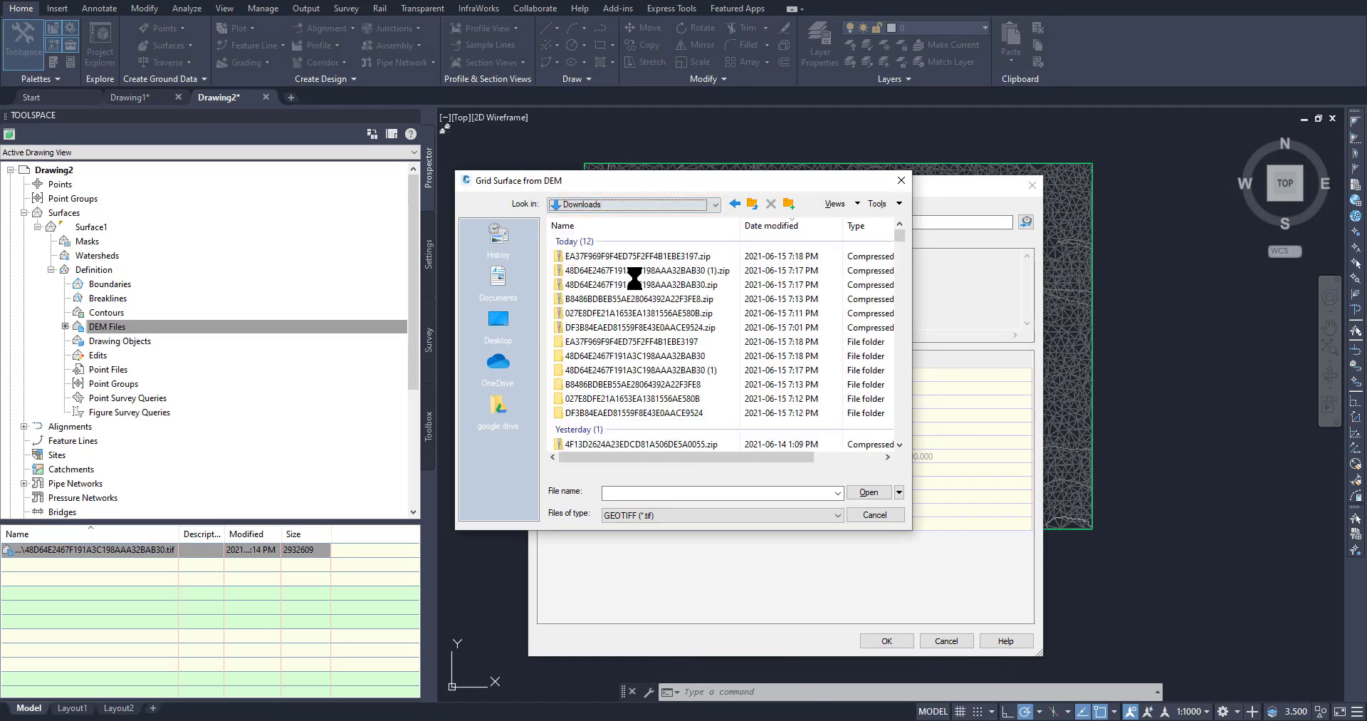
pyautogui.doubleClick(626, 341)
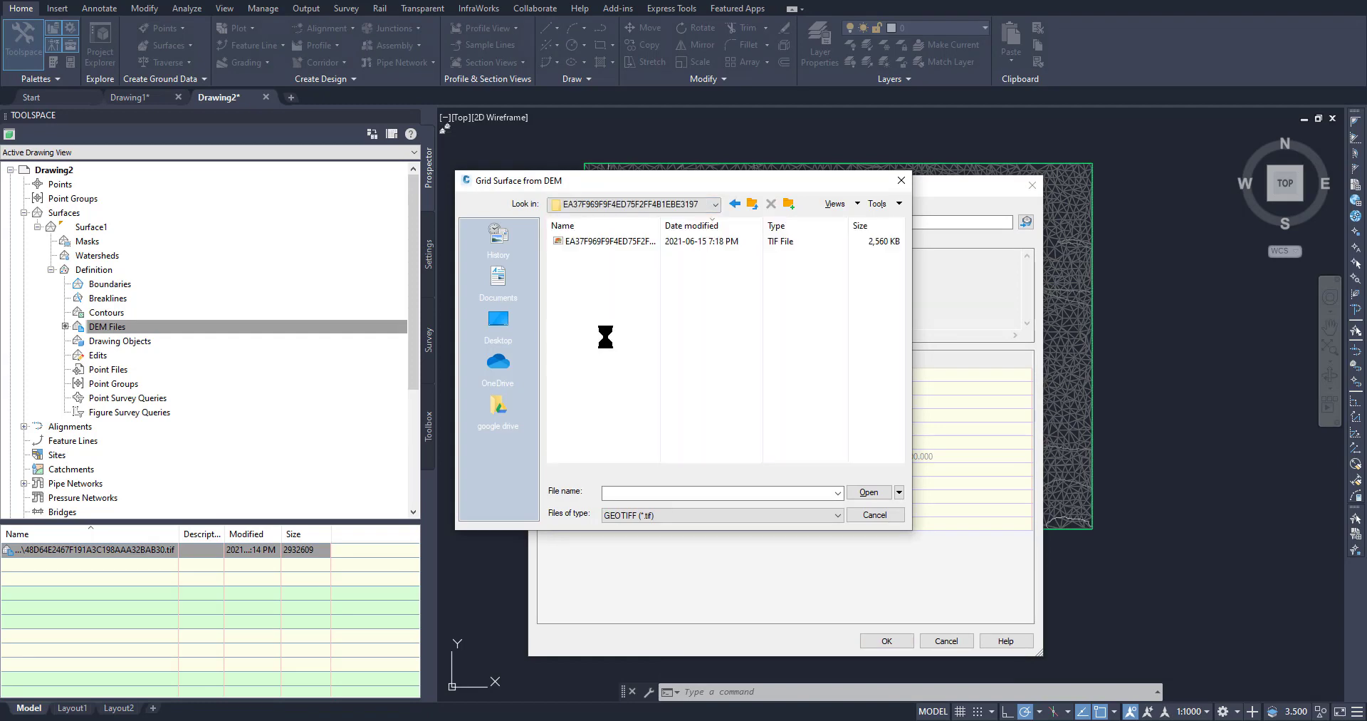
pyautogui.click(869, 492)
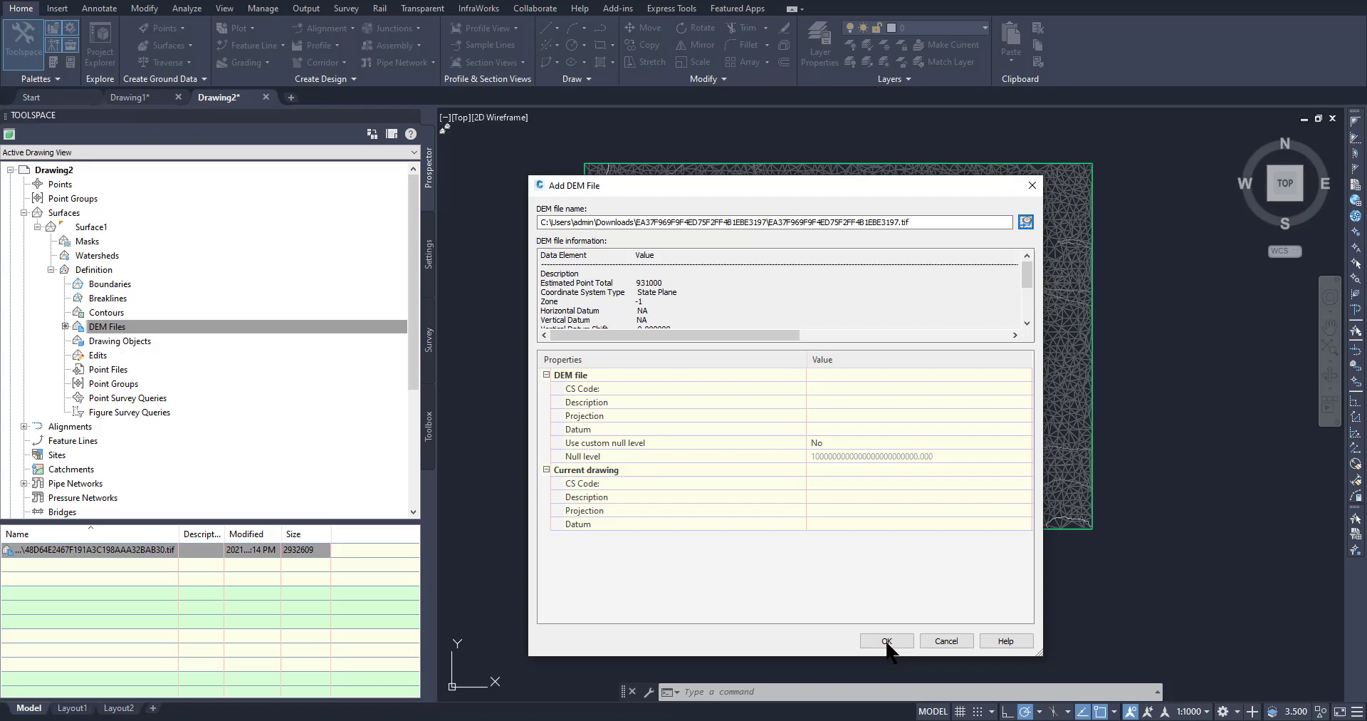
pyautogui.click(886, 641)
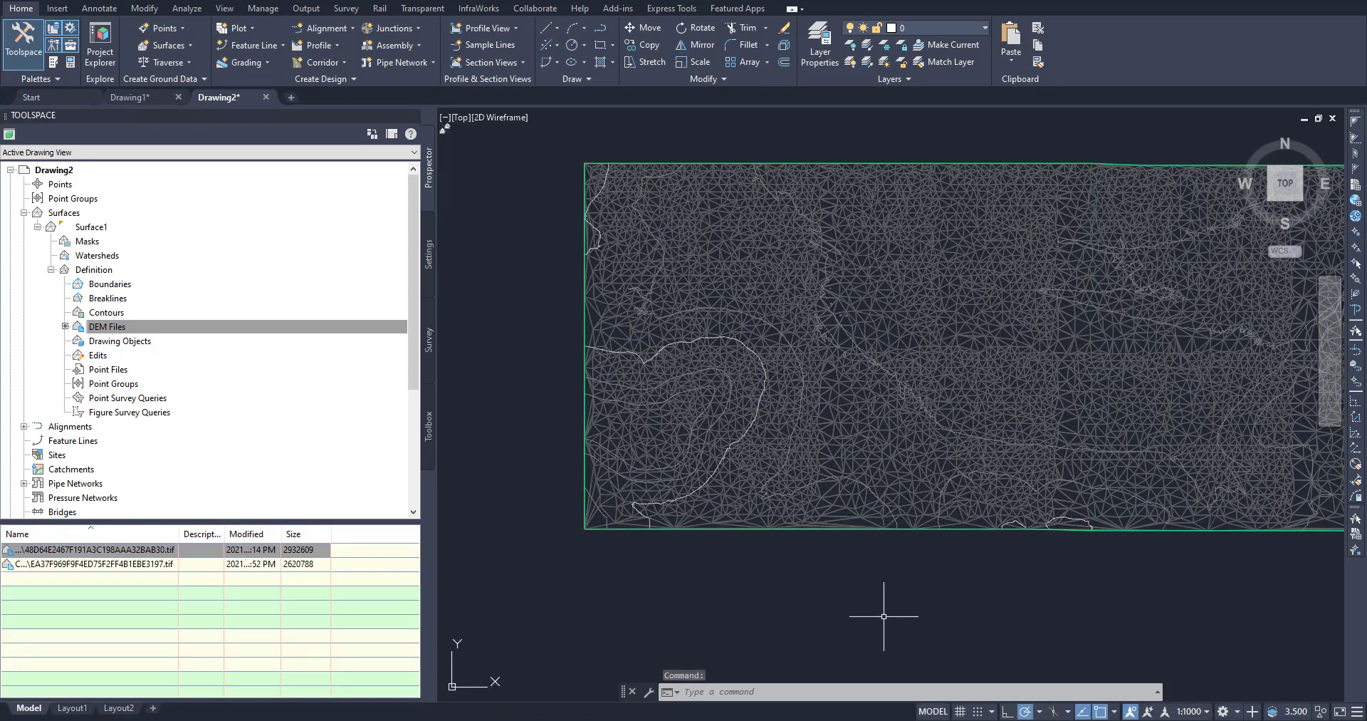